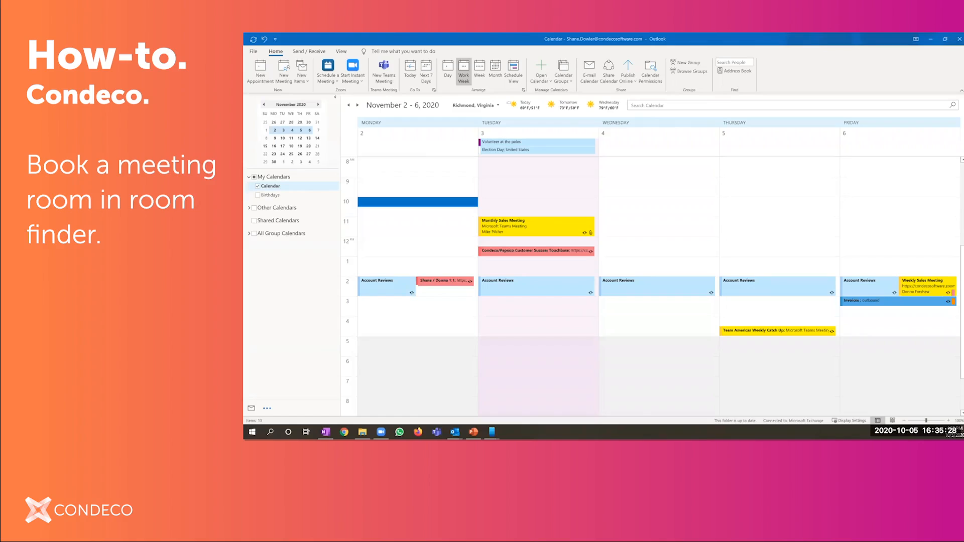
{"action": "mouse_move", "coordinate": [667, 210]}
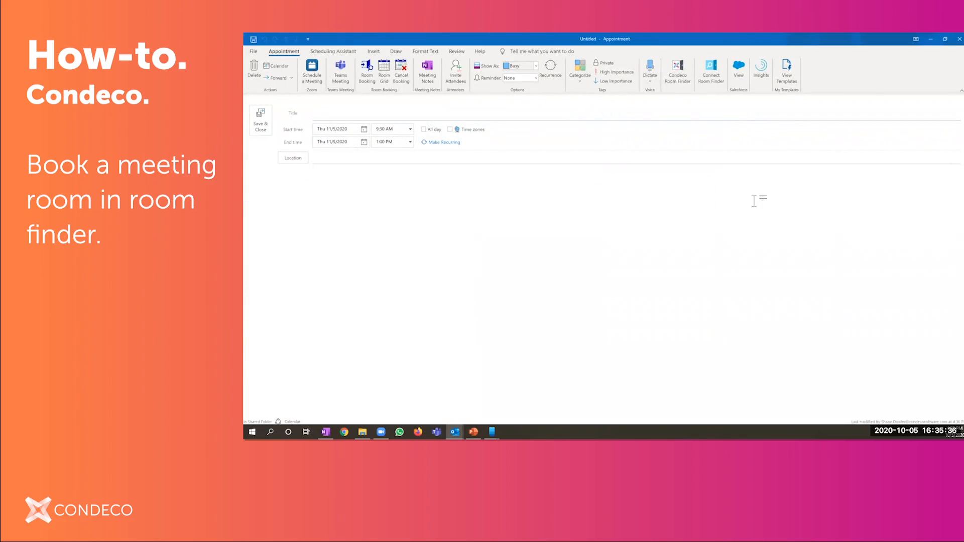
- Title the new appointment 'Test meeting for Condeco' for 11/5/2020, 9:30 AM–1:00 PM
{"action": "type", "text": "Test"}
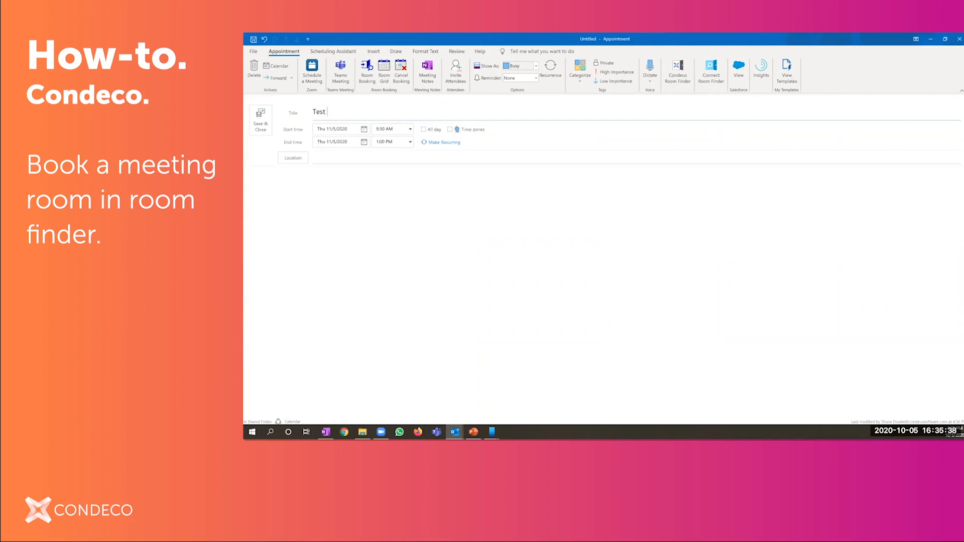
{"action": "type", "text": "meeting"}
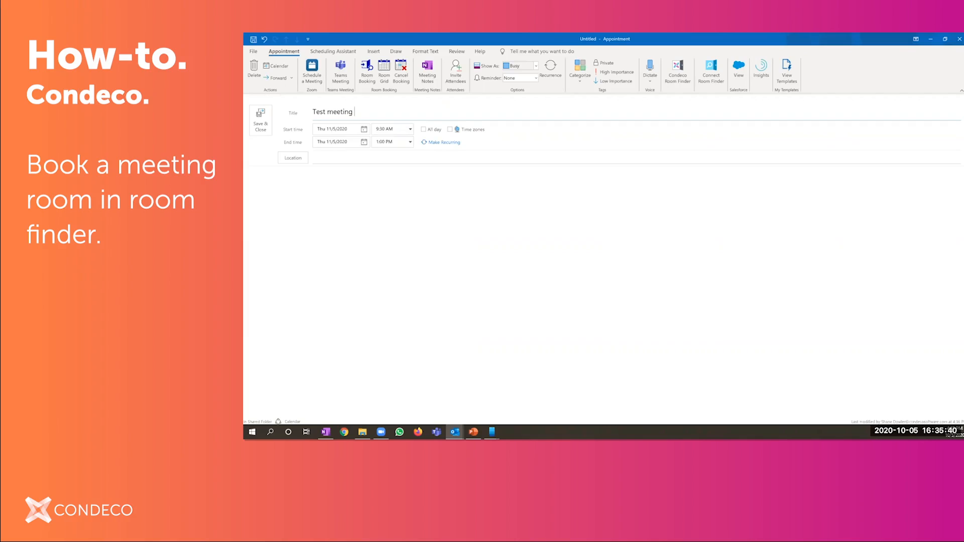
{"action": "type", "text": "f"}
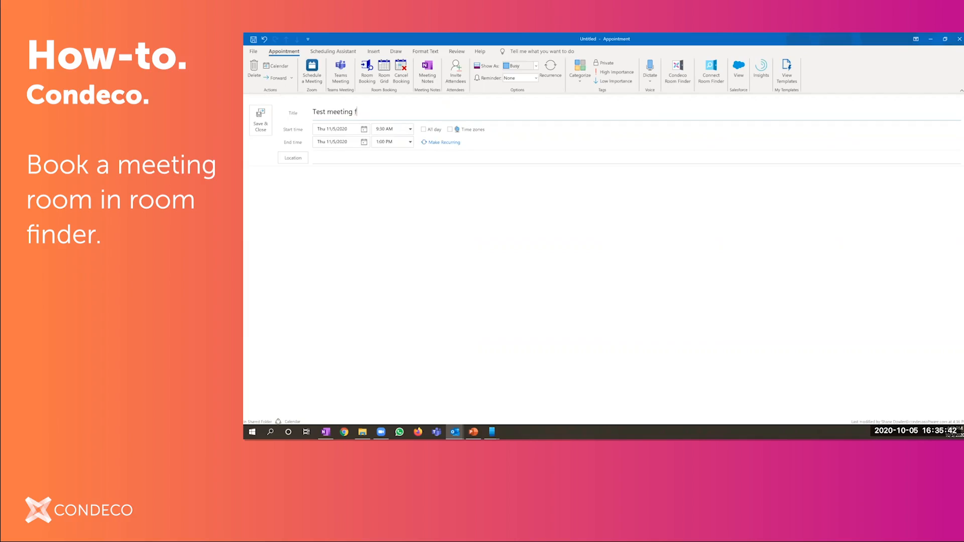
{"action": "type", "text": "or Con"}
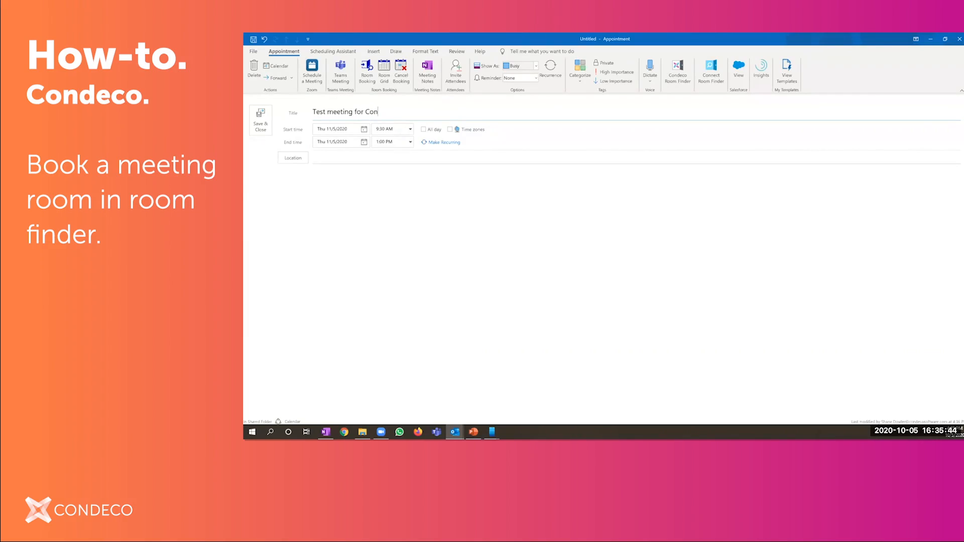
{"action": "type", "text": "deco"}
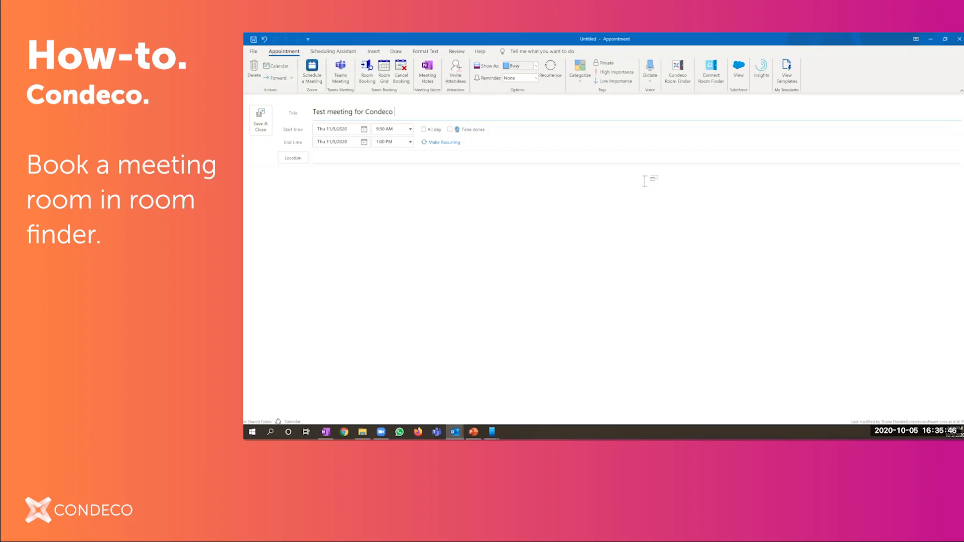
- Invite the colleague 'afon' as a required attendee via the Scheduling Assistant
{"action": "left_click", "coordinate": [333, 51]}
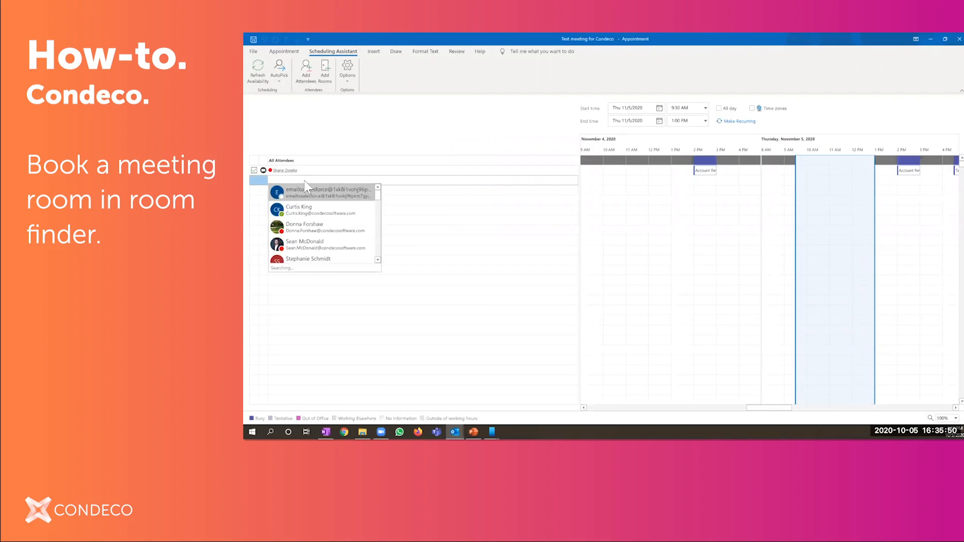
{"action": "type", "text": "afon"}
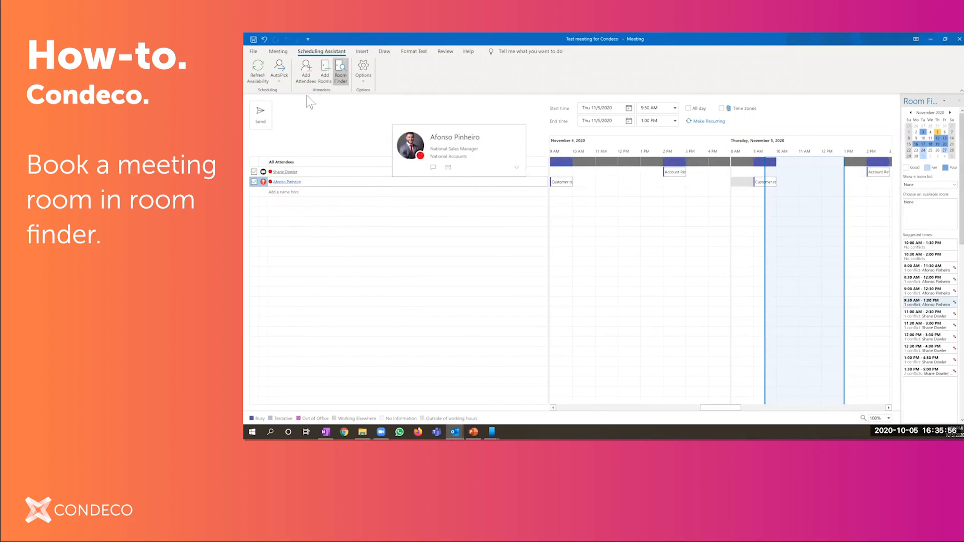
{"action": "left_click", "coordinate": [278, 51]}
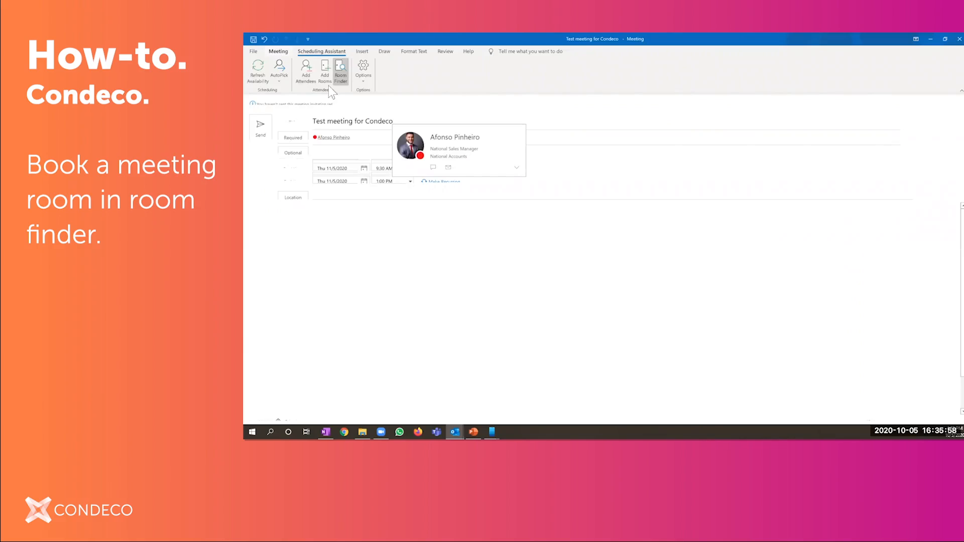
- Launch the Condeco Room Finder pane from the Meeting ribbon to list available rooms
{"action": "left_click", "coordinate": [278, 50]}
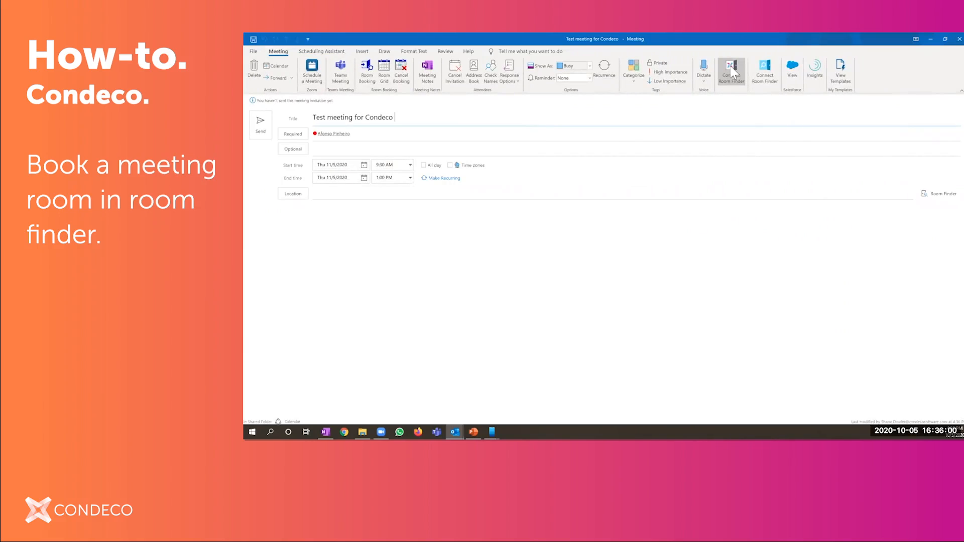
{"action": "mouse_move", "coordinate": [731, 72]}
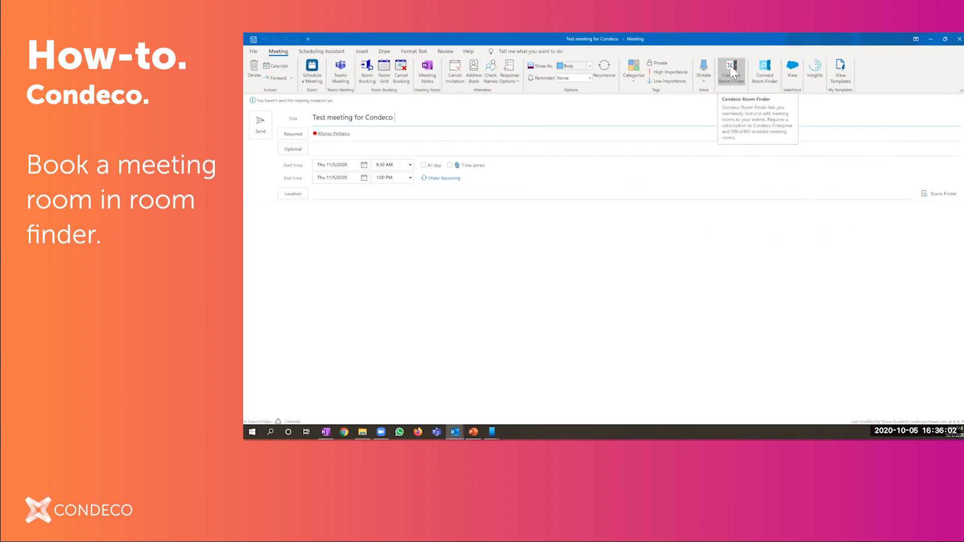
{"action": "left_click", "coordinate": [731, 70]}
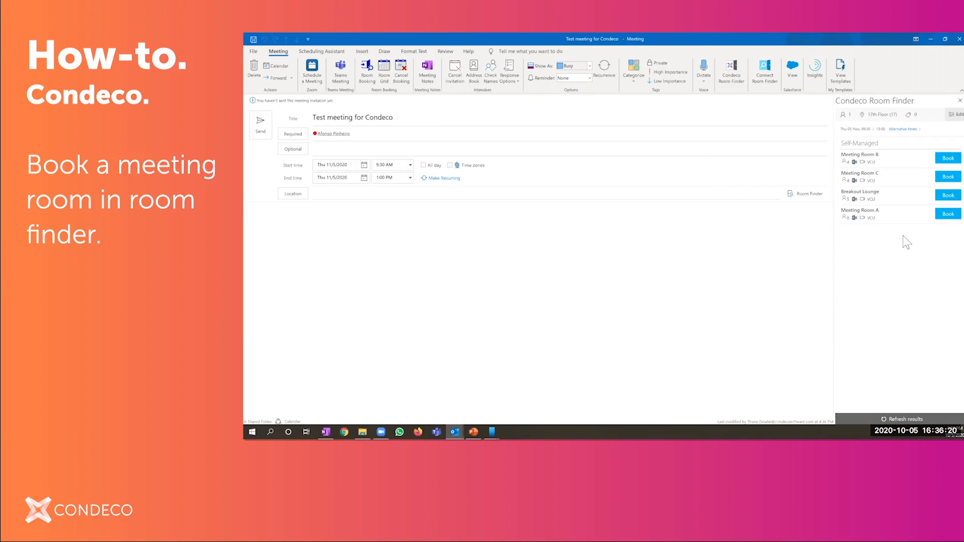
{"action": "mouse_move", "coordinate": [911, 258]}
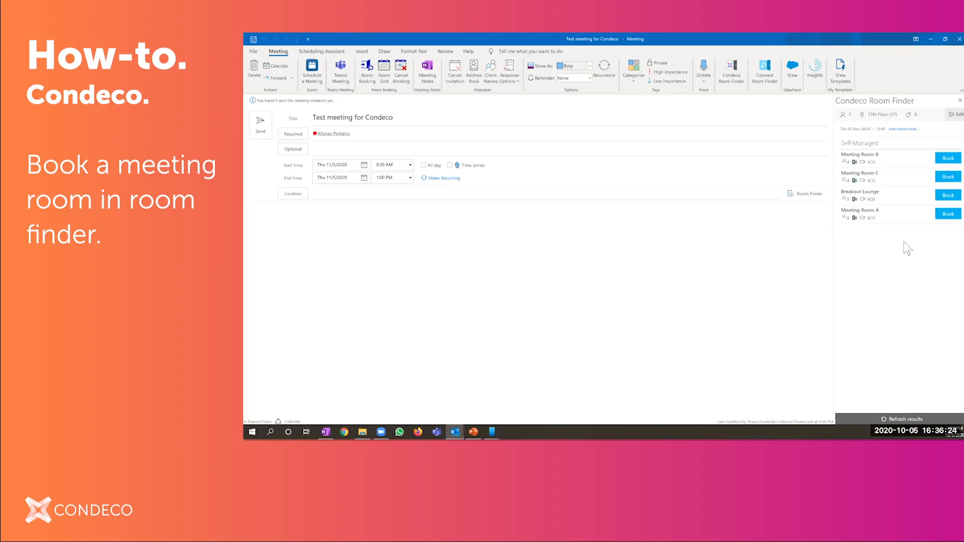
{"action": "mouse_move", "coordinate": [961, 117]}
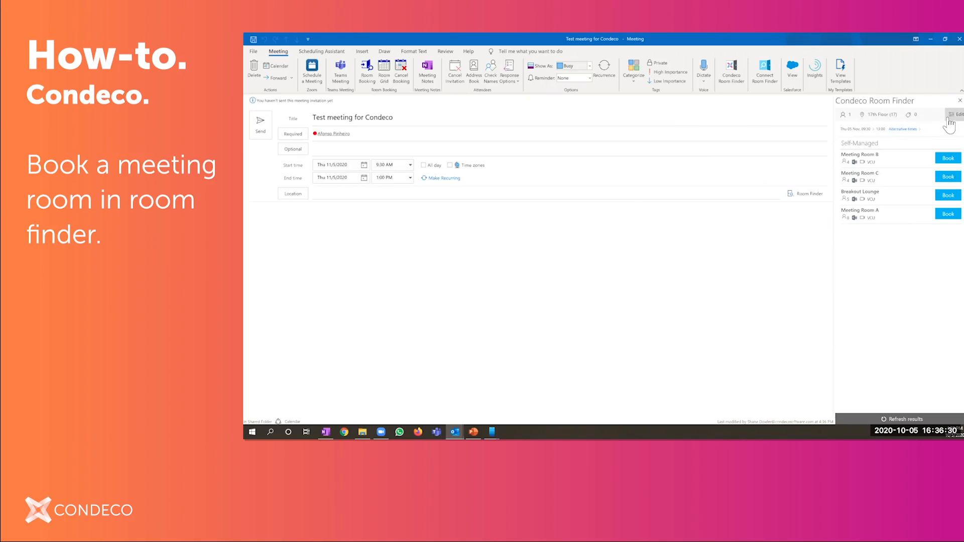
- Edit the room search criteria to country USA, New York 17th floor, and review attributes
{"action": "left_click", "coordinate": [957, 115]}
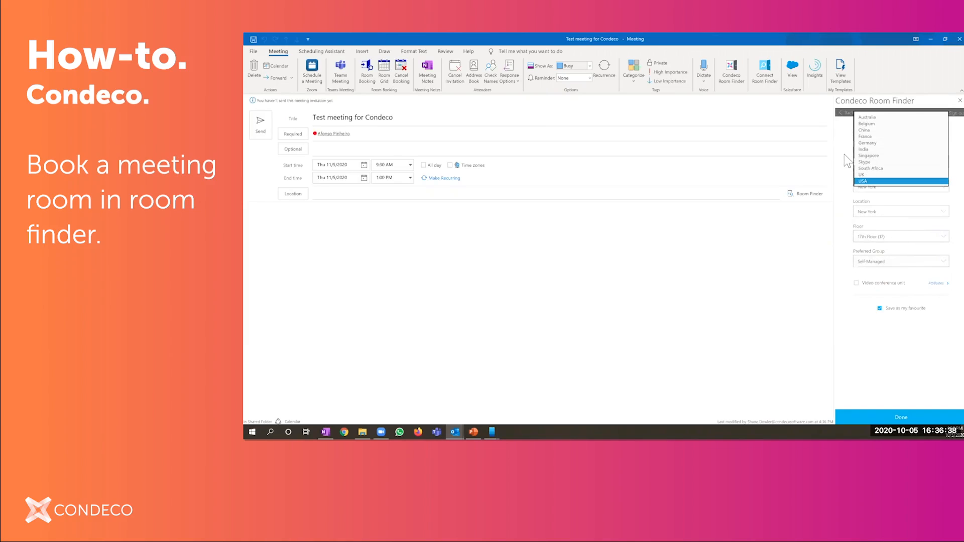
{"action": "left_click", "coordinate": [864, 181]}
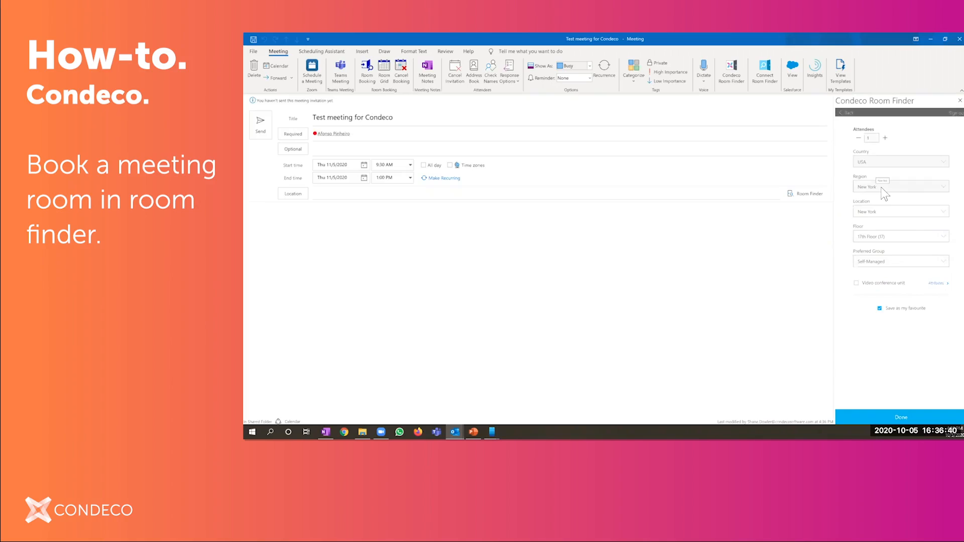
{"action": "left_click", "coordinate": [935, 283]}
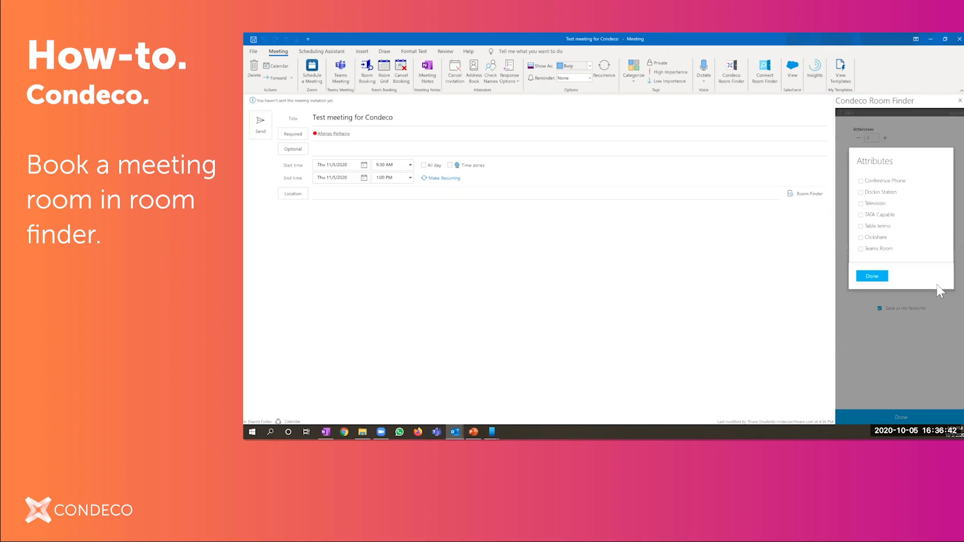
{"action": "mouse_move", "coordinate": [873, 192]}
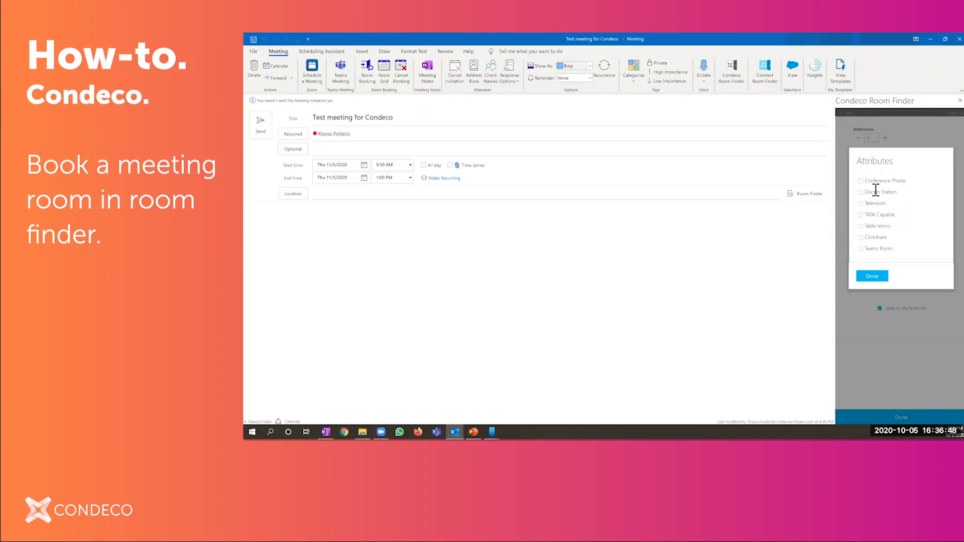
{"action": "mouse_move", "coordinate": [882, 192]}
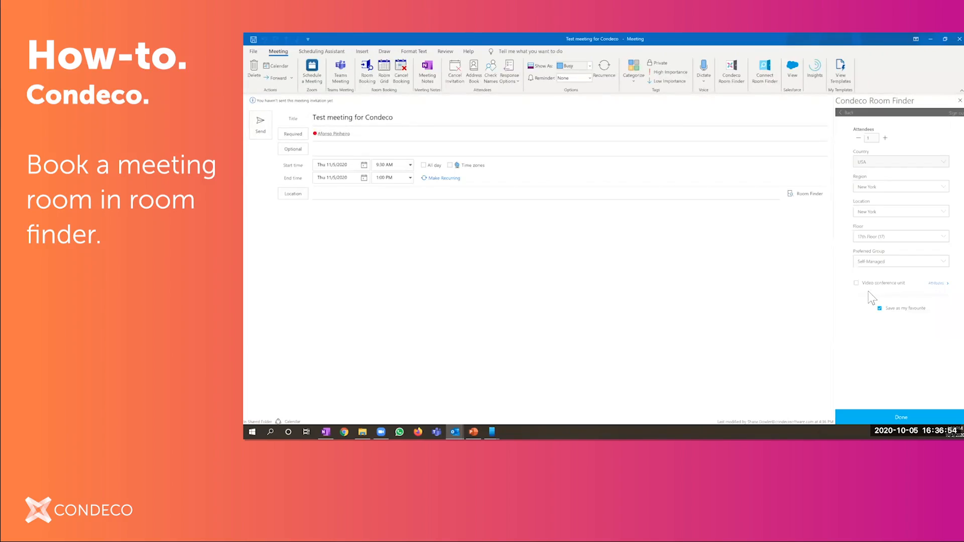
- Book Meeting Room B on New York's 17th floor and add a Teams meeting link
{"action": "left_click", "coordinate": [900, 417]}
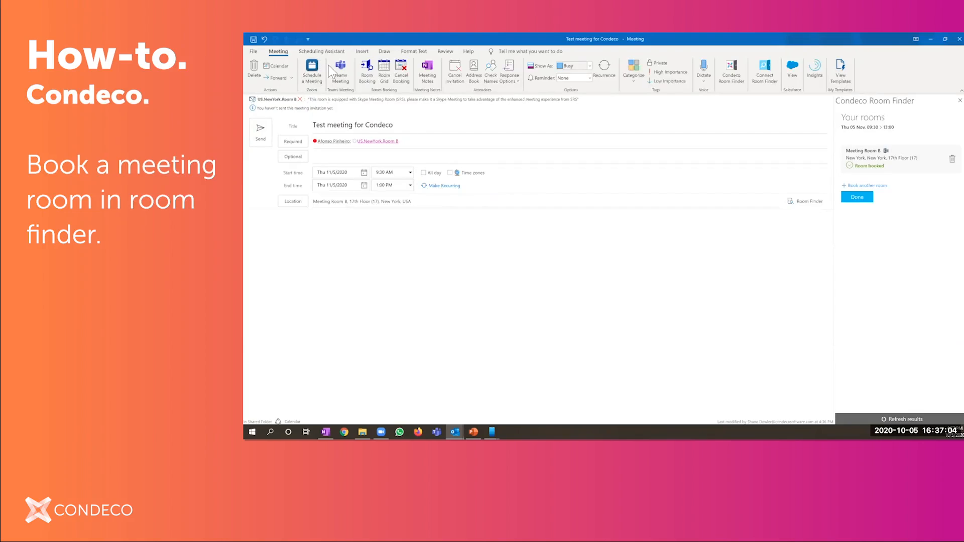
{"action": "left_click", "coordinate": [340, 72]}
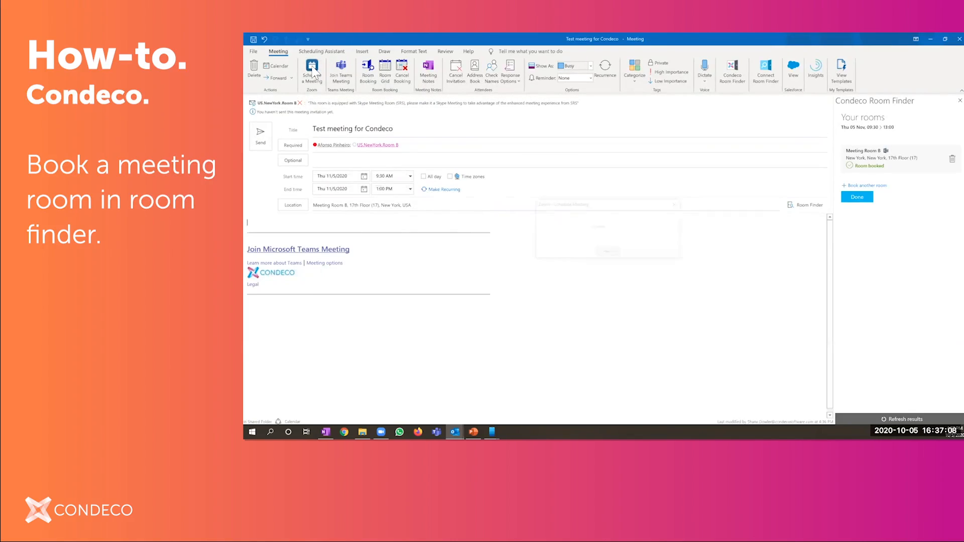
{"action": "left_click", "coordinate": [311, 72]}
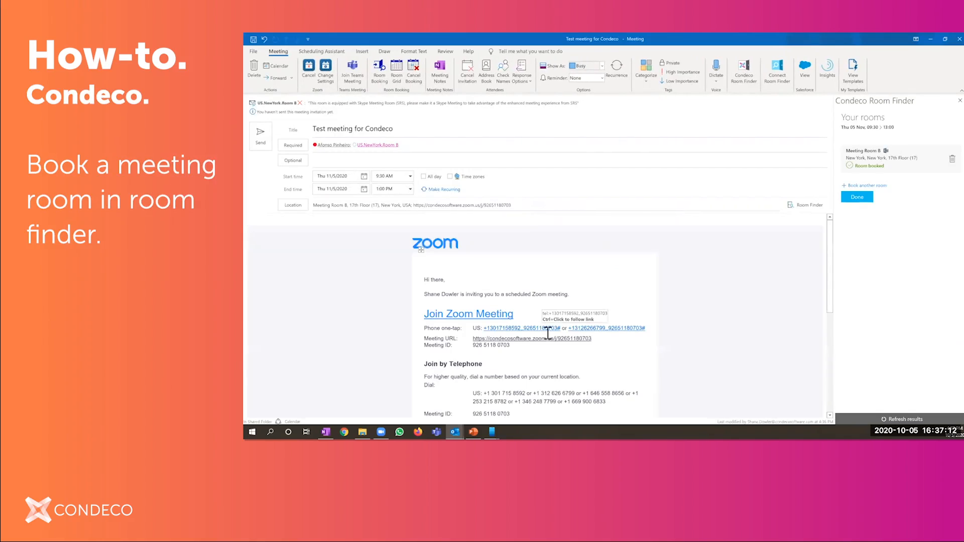
{"action": "mouse_move", "coordinate": [268, 231]}
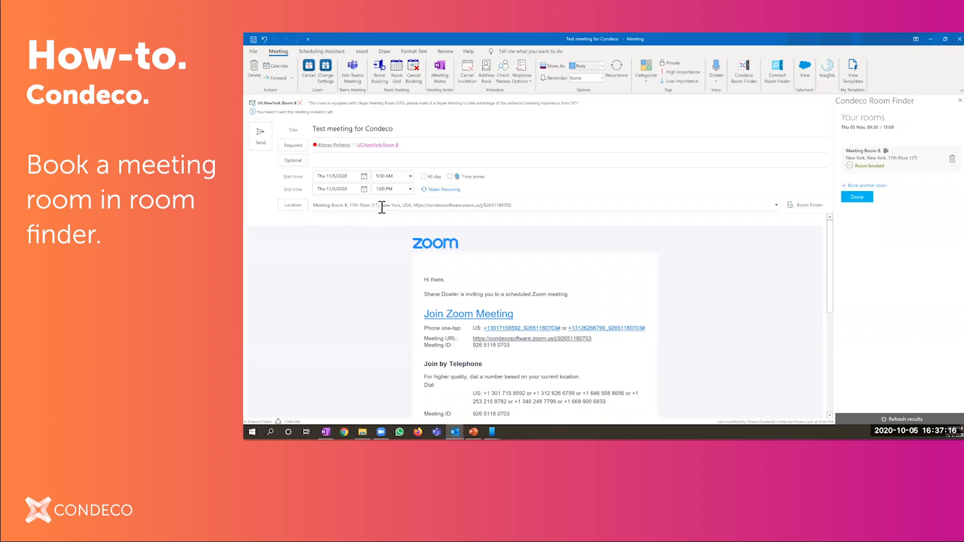
{"action": "mouse_move", "coordinate": [463, 205]}
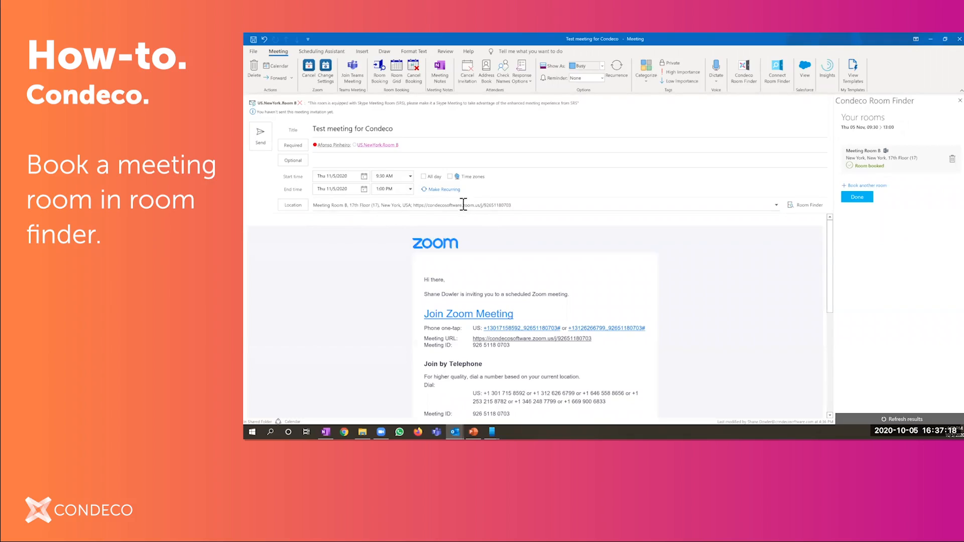
{"action": "scroll", "scroll_direction": "down", "scroll_amount": 3}
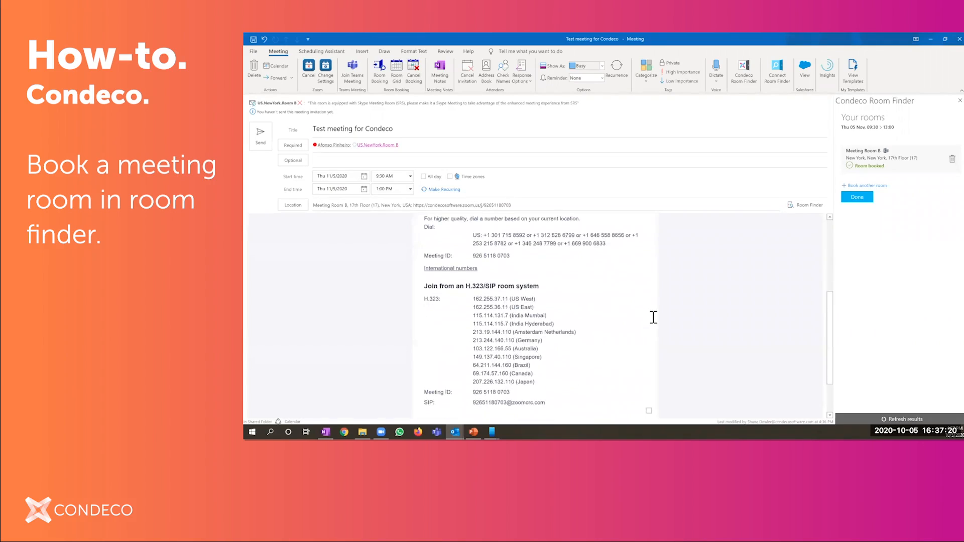
{"action": "scroll", "scroll_direction": "down", "scroll_amount": 3}
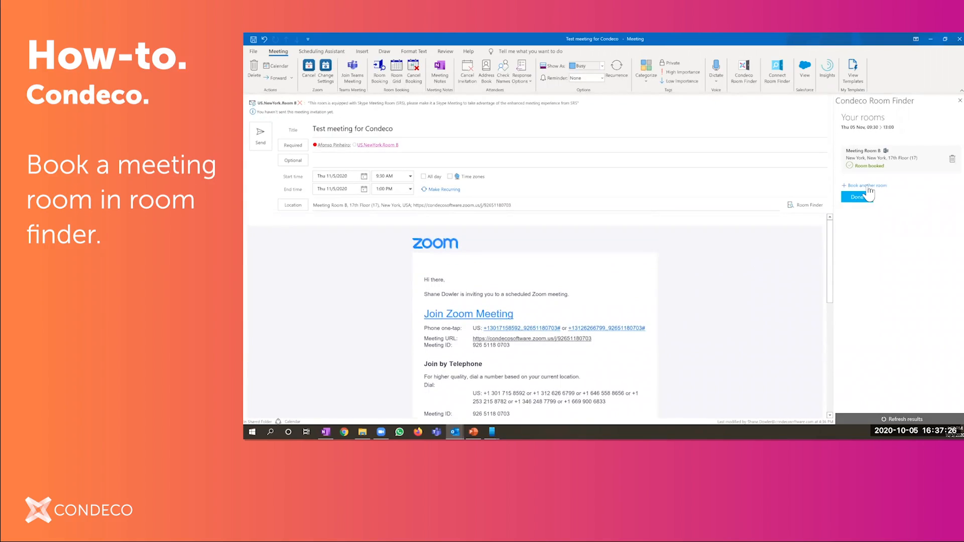
- Book a second room, Stark (B) in Campbell, with the search region set to California
{"action": "left_click", "coordinate": [866, 185]}
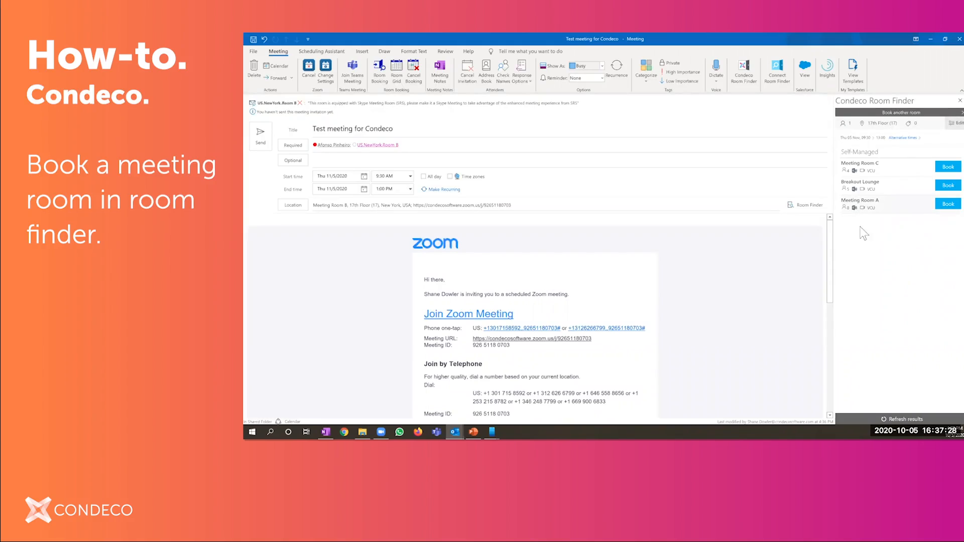
{"action": "left_click", "coordinate": [960, 122]}
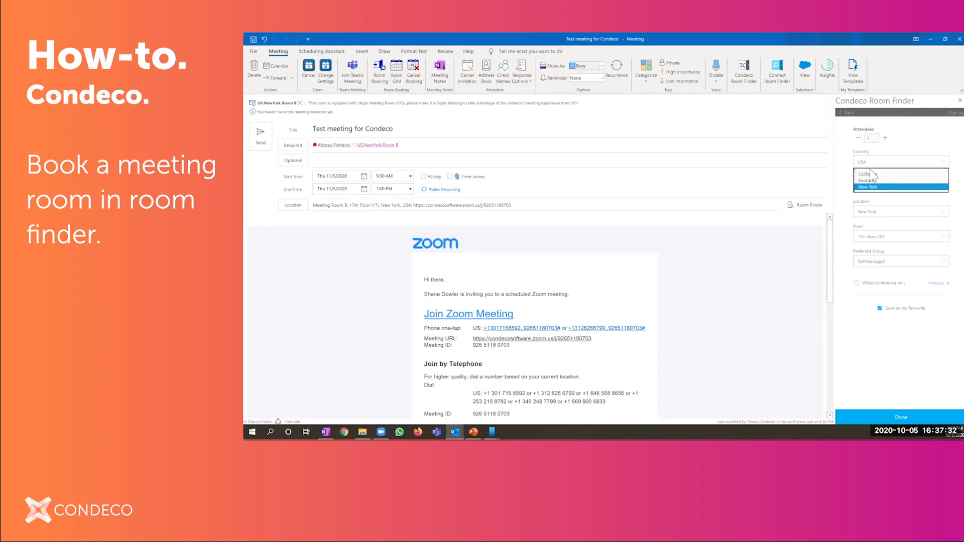
{"action": "left_click", "coordinate": [868, 175]}
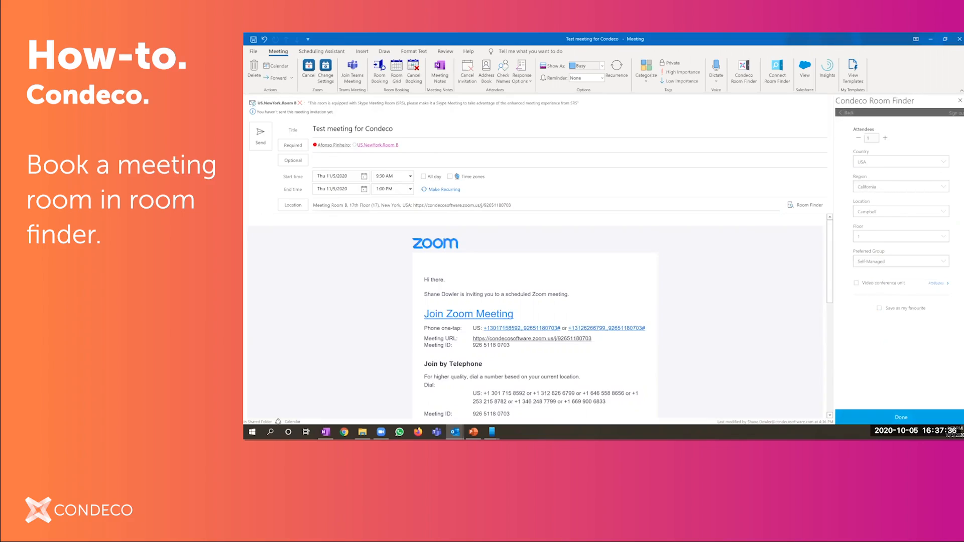
{"action": "left_click", "coordinate": [901, 417]}
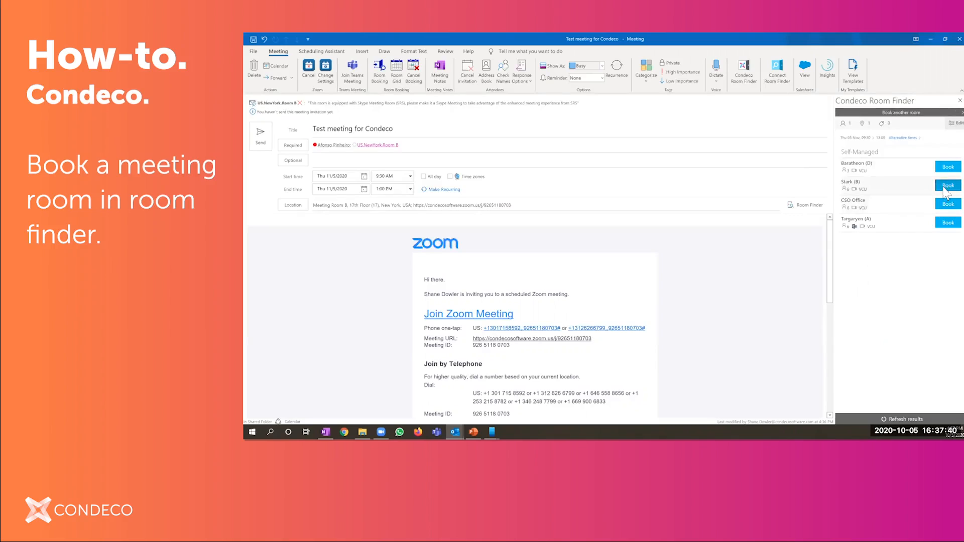
{"action": "left_click", "coordinate": [948, 185]}
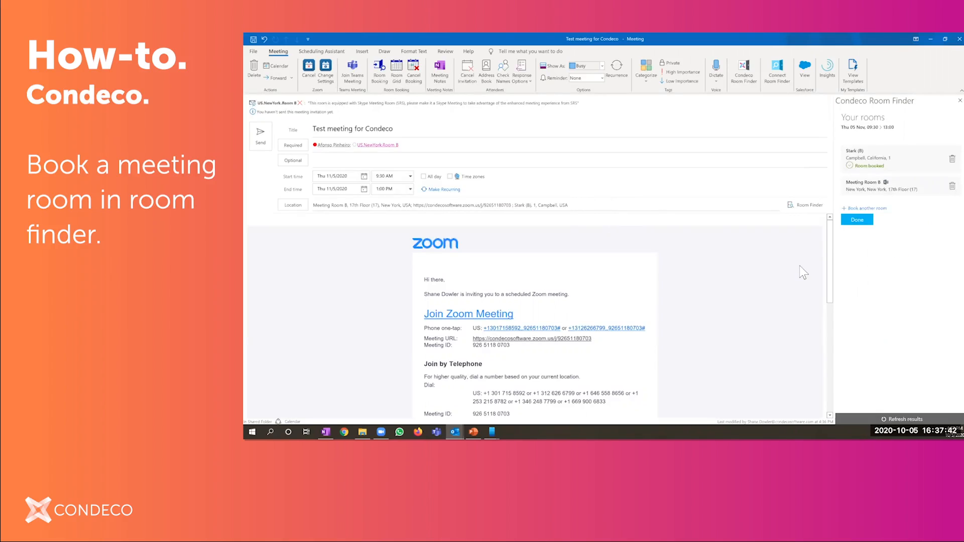
- Finish room booking and send the meeting so it lands on Thursday, November 5
{"action": "left_click", "coordinate": [857, 220]}
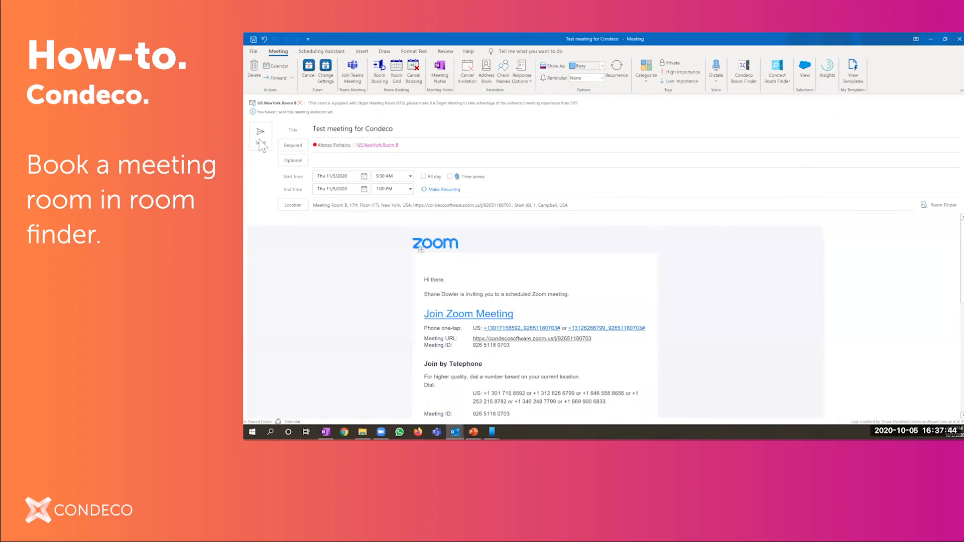
{"action": "left_click", "coordinate": [260, 132]}
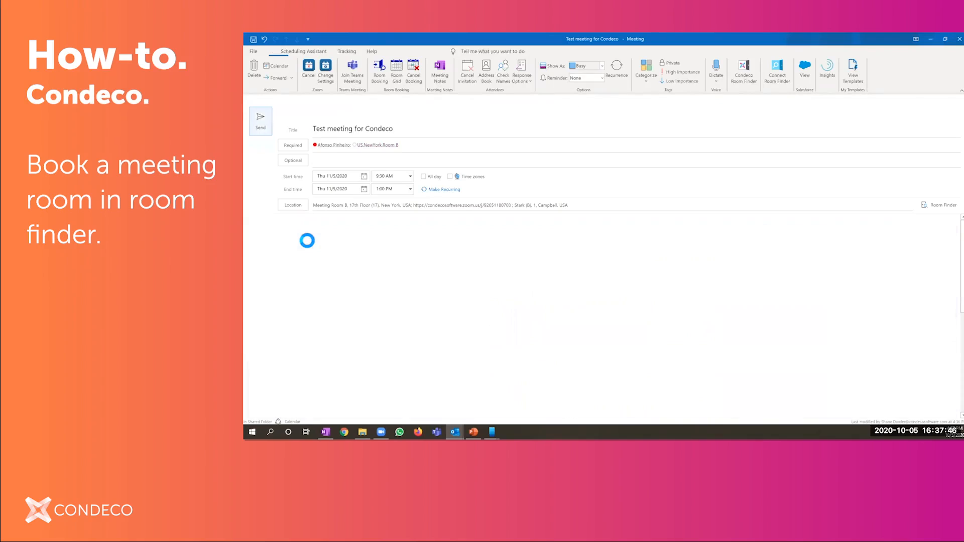
{"action": "left_click", "coordinate": [260, 121]}
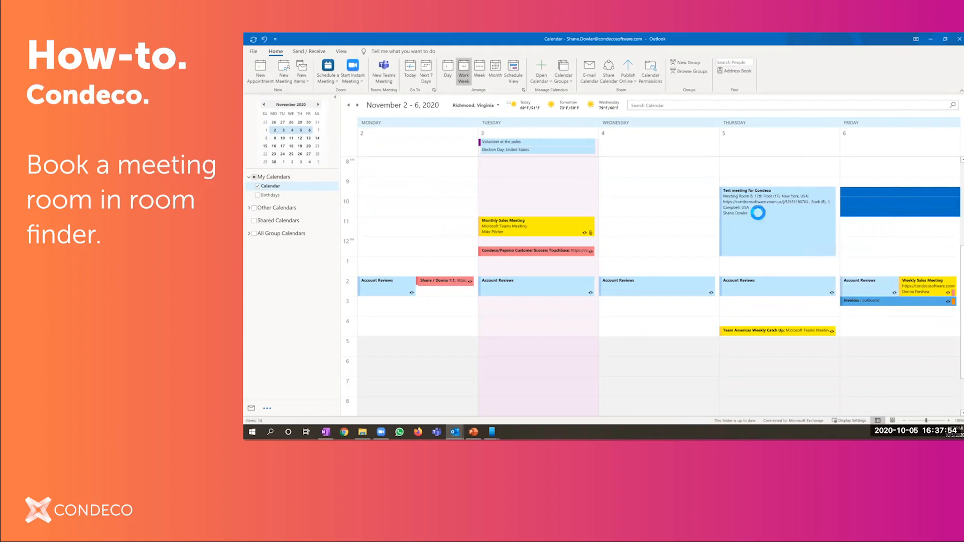
- Create a meeting 'Test for Condeco' on Friday 11/6, 9:30–11:00, inviting the suggested colleague
{"action": "left_click", "coordinate": [260, 72]}
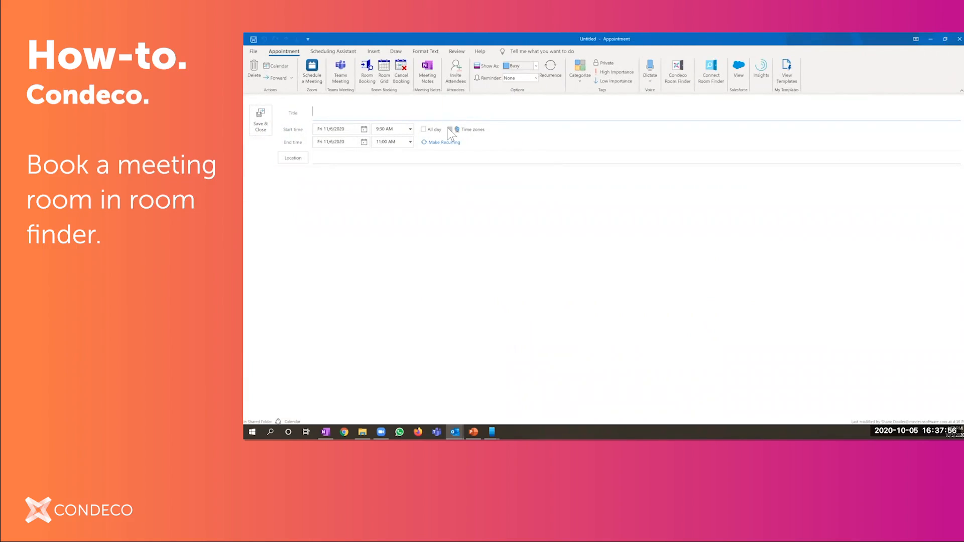
{"action": "type", "text": "Test for C"}
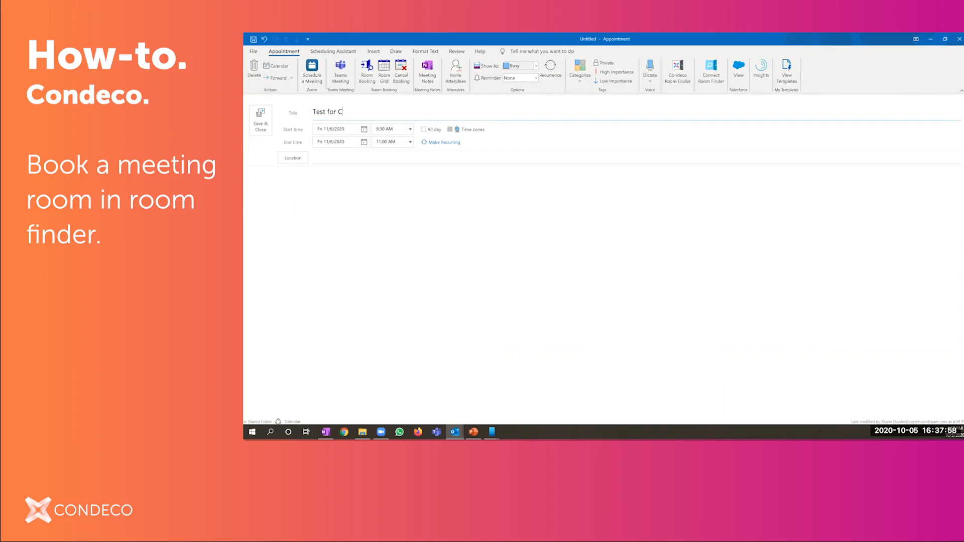
{"action": "type", "text": "ondeco"}
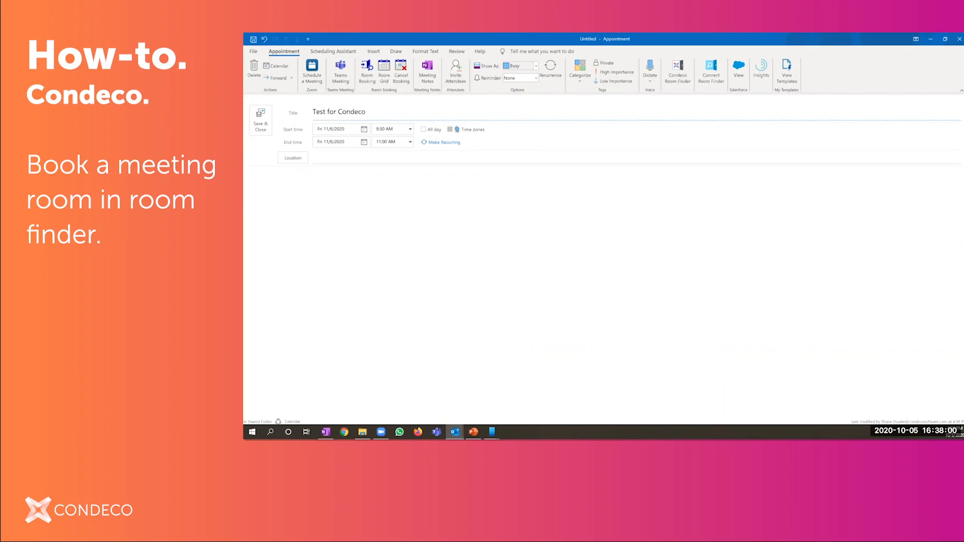
{"action": "left_click", "coordinate": [333, 51]}
{"action": "type", "text": "do"}
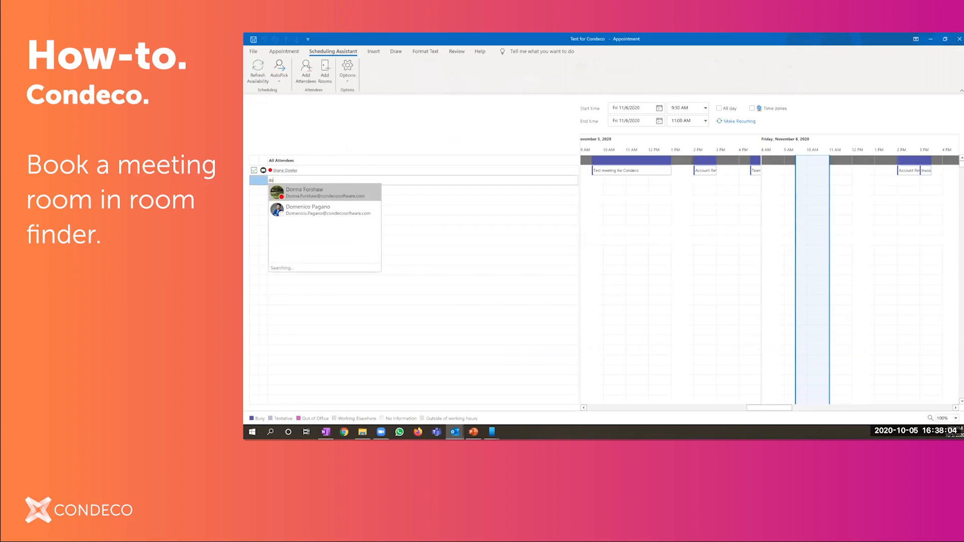
{"action": "left_click", "coordinate": [304, 193]}
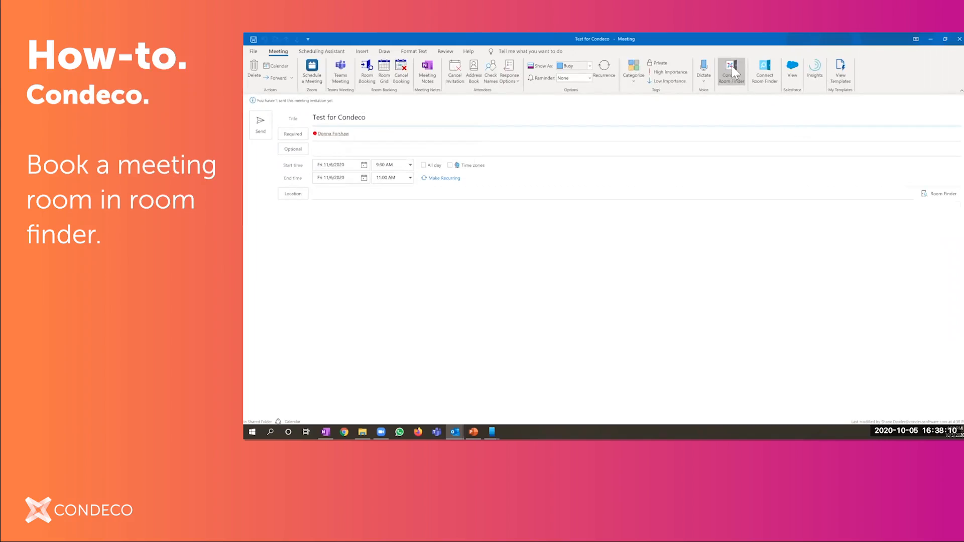
- Book Meeting Room C on New York's 17th floor through the Condeco Room Finder
{"action": "left_click", "coordinate": [731, 70]}
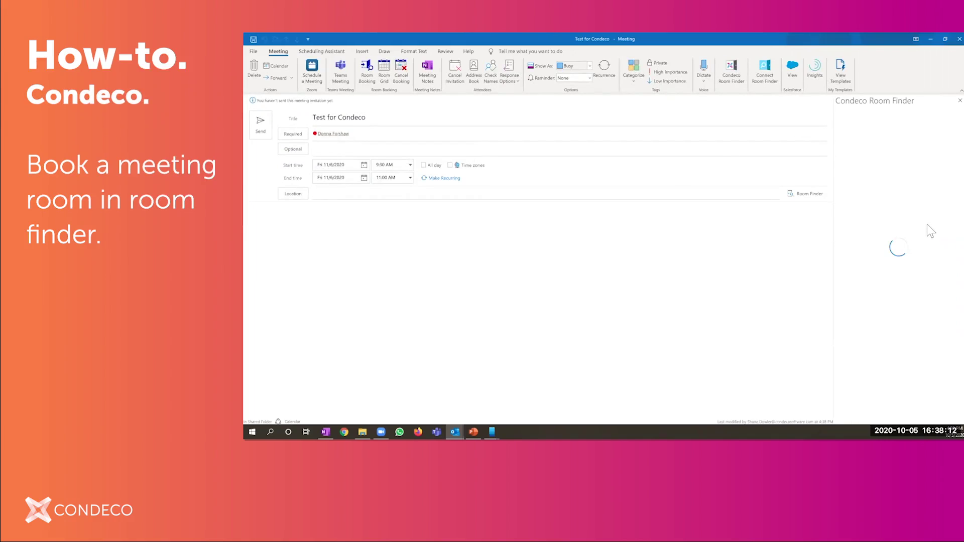
{"action": "mouse_move", "coordinate": [873, 219]}
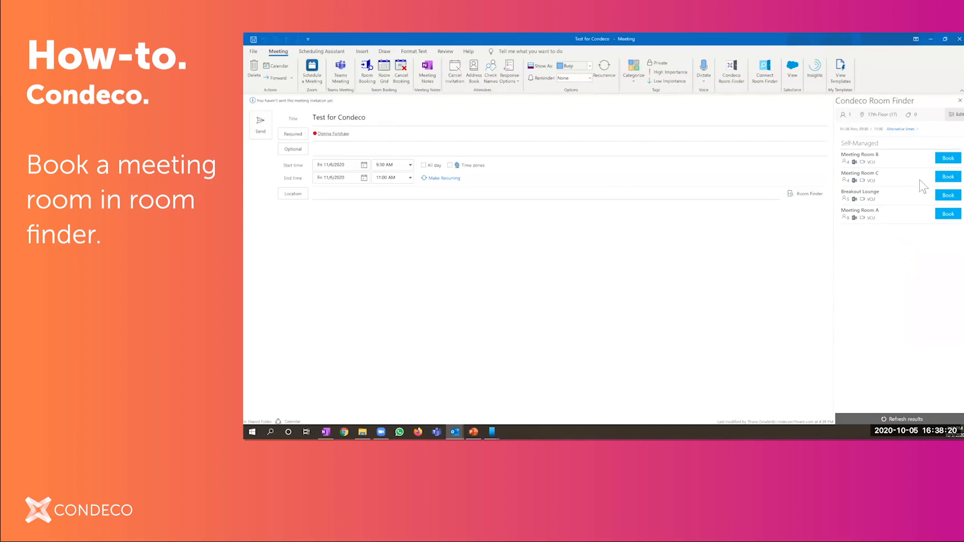
{"action": "left_click", "coordinate": [948, 176]}
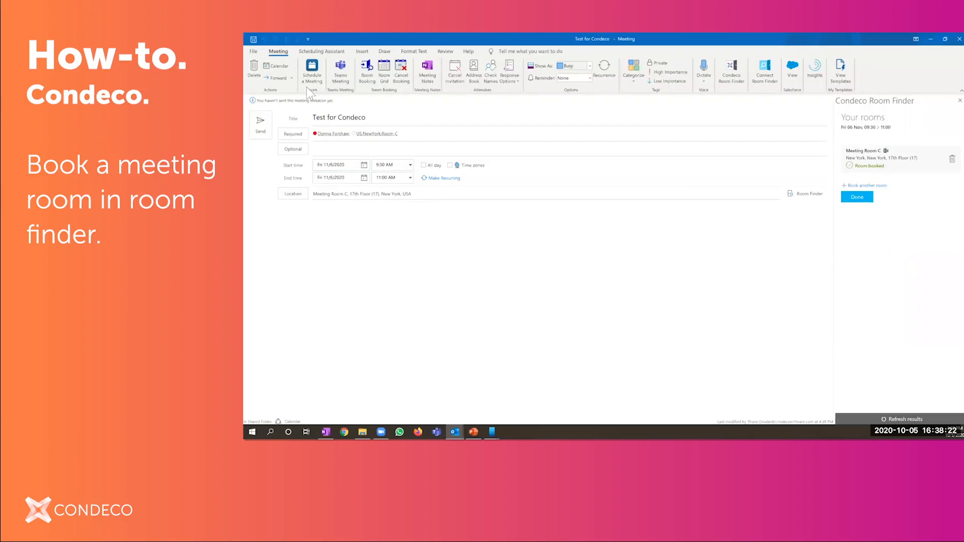